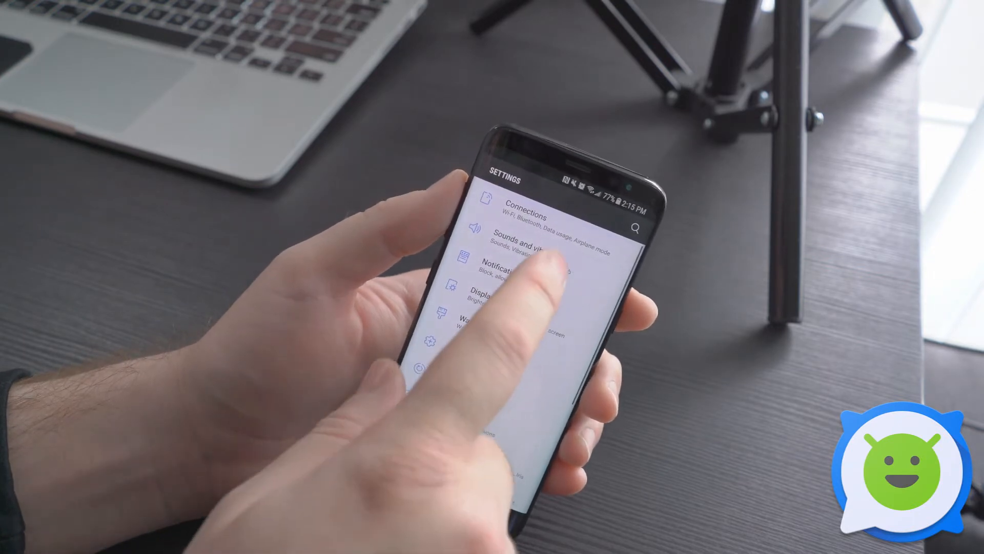
Go into Sounds and vibration and scroll down to the Do not disturb entry.
left_click(527, 237)
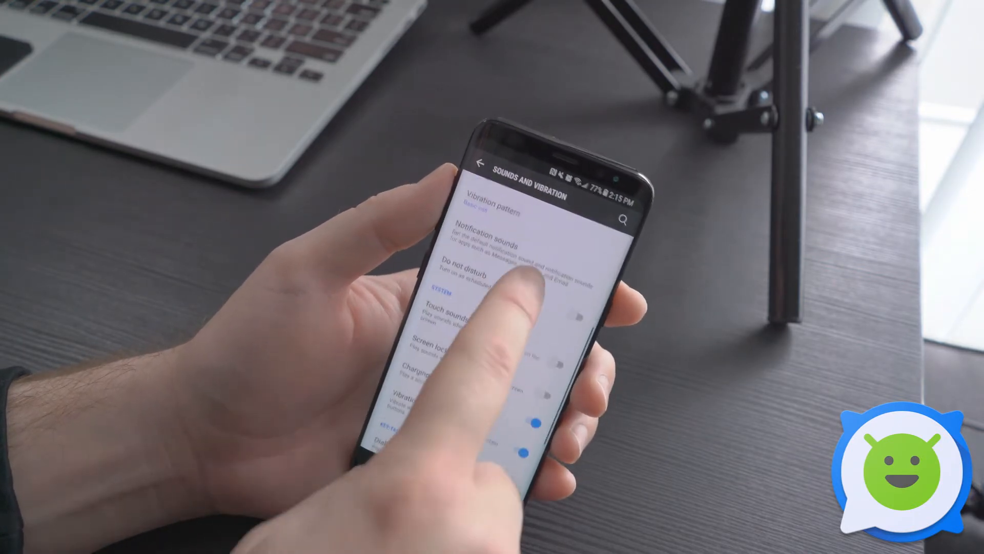
scroll("down", 3)
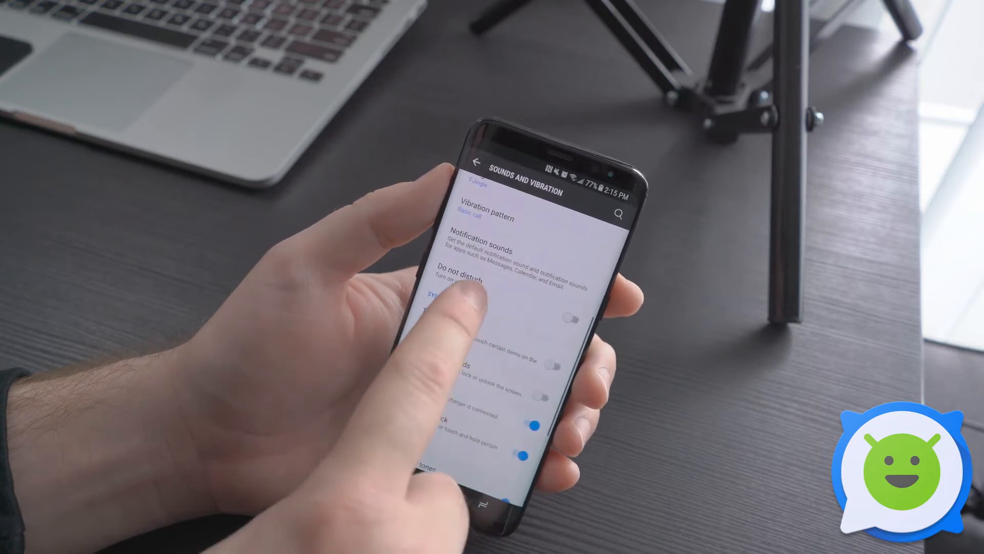
Set the Do not disturb schedule to repeat Sunday through Friday, leaving Saturday out.
left_click(477, 278)
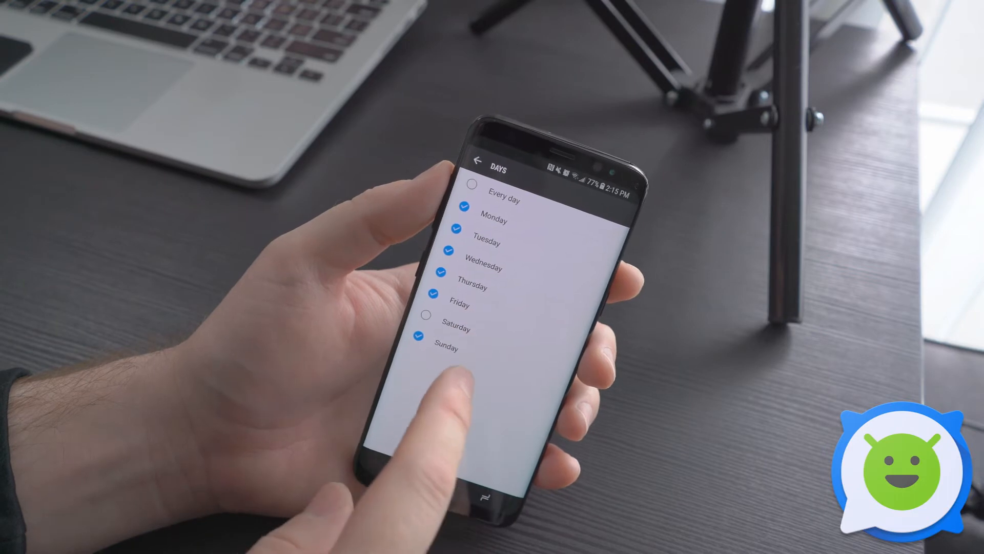
left_click(479, 160)
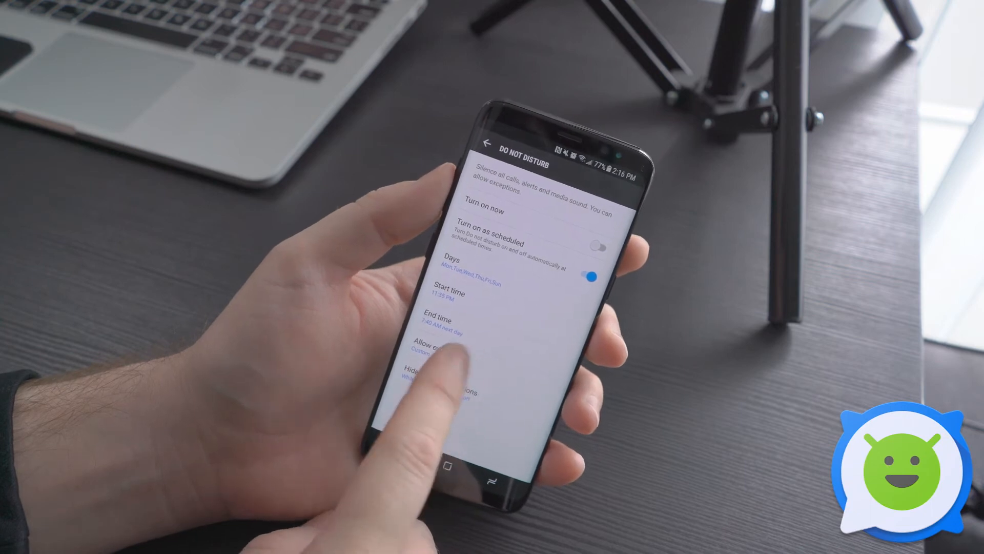
Bring up the Allow exceptions choices, currently set to No exceptions.
left_click(443, 352)
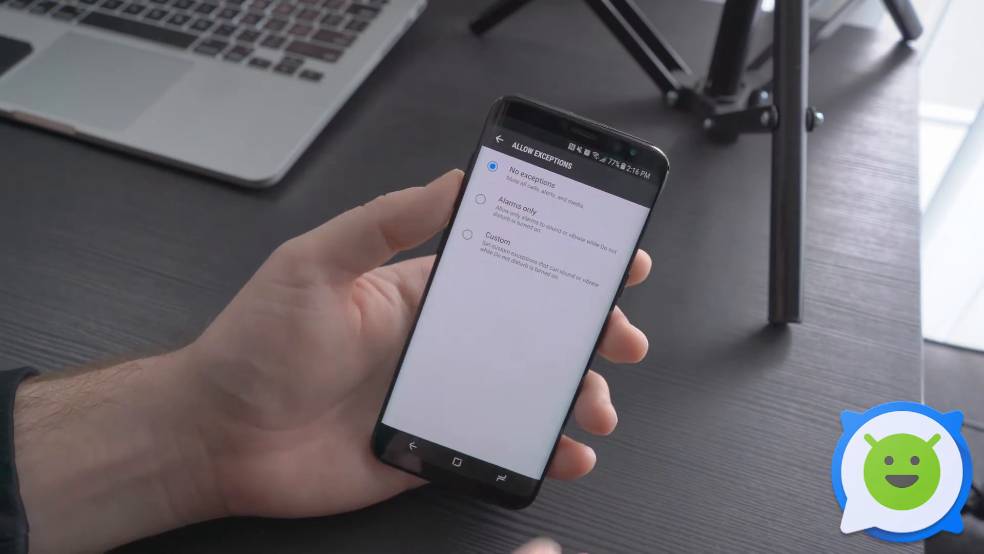
Change exceptions from Alarms only to Custom and return to the Do not disturb page.
left_click(482, 199)
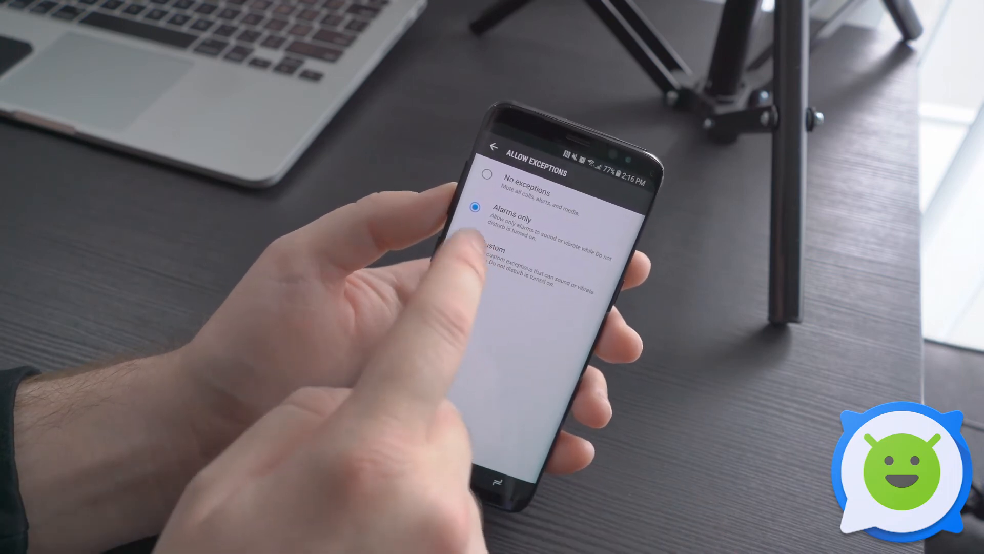
left_click(495, 254)
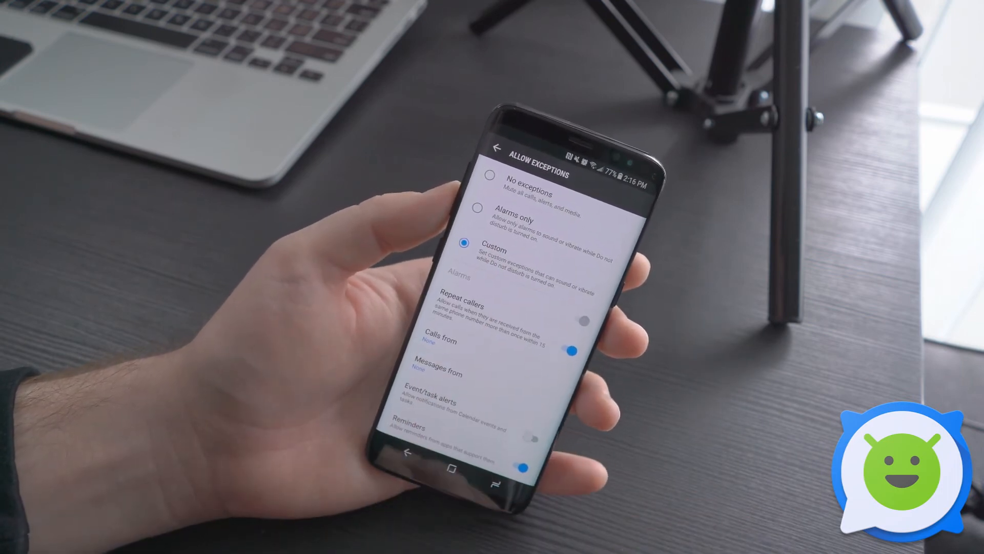
scroll("down", 3)
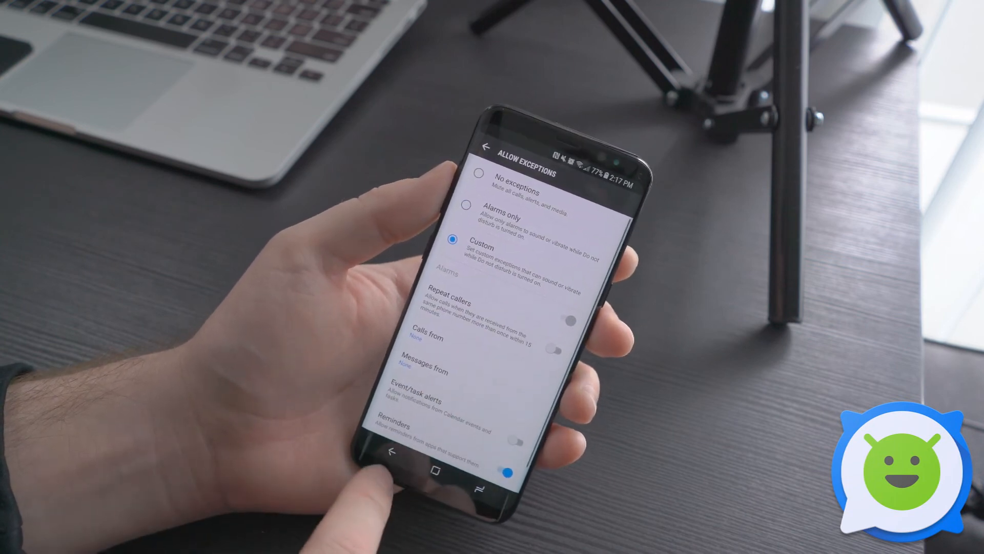
left_click(487, 146)
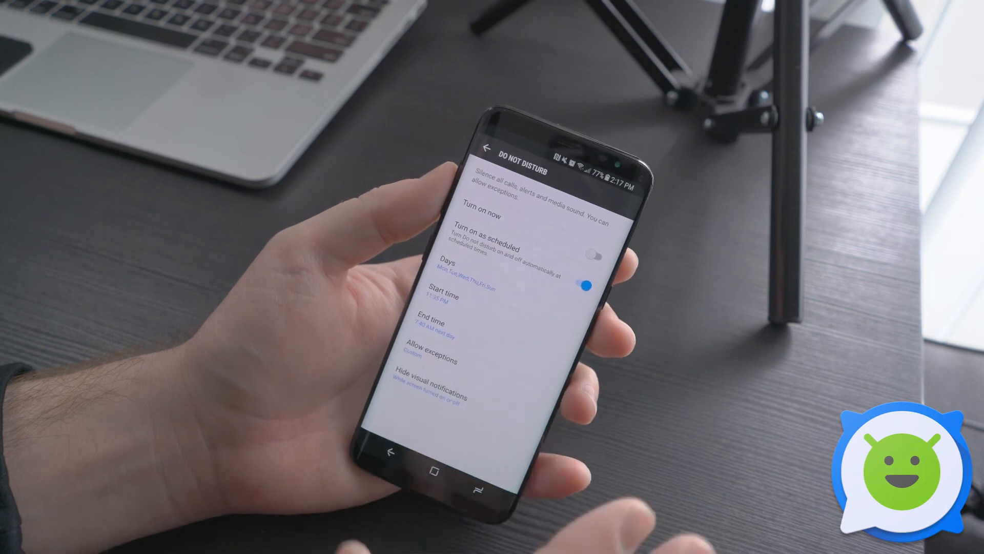